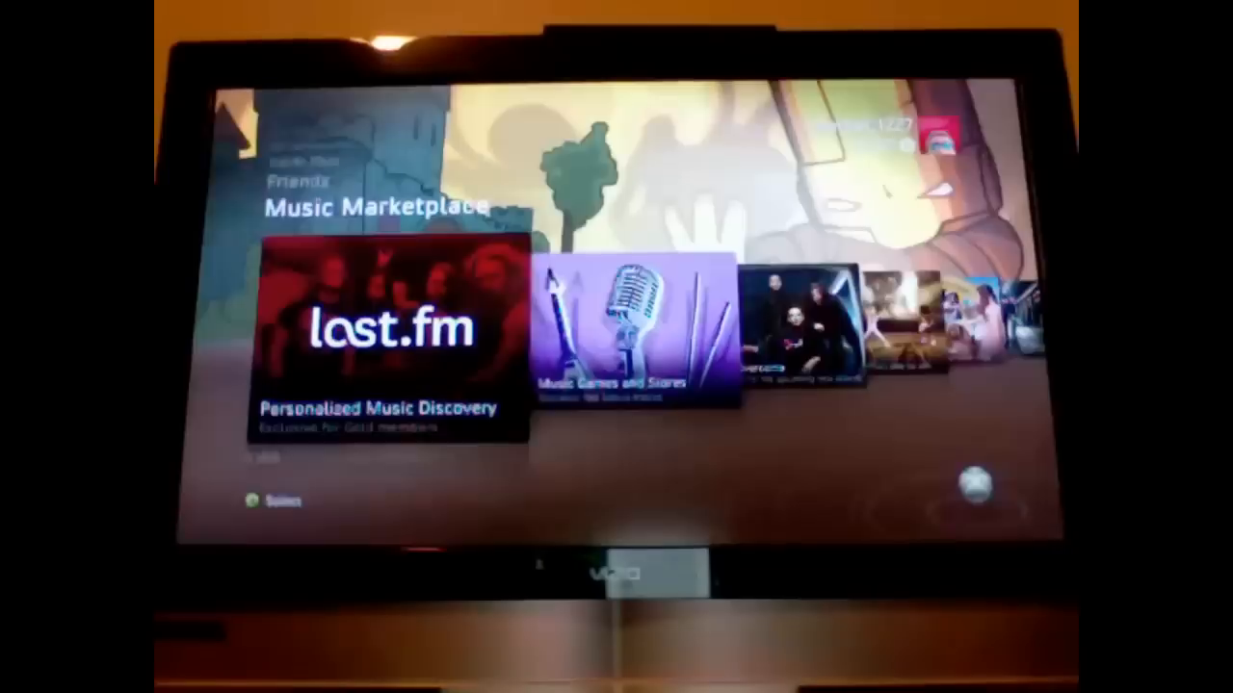
Step: Launch the Last.fm tile from the Music Marketplace to reach Gamer Stations
click(390, 337)
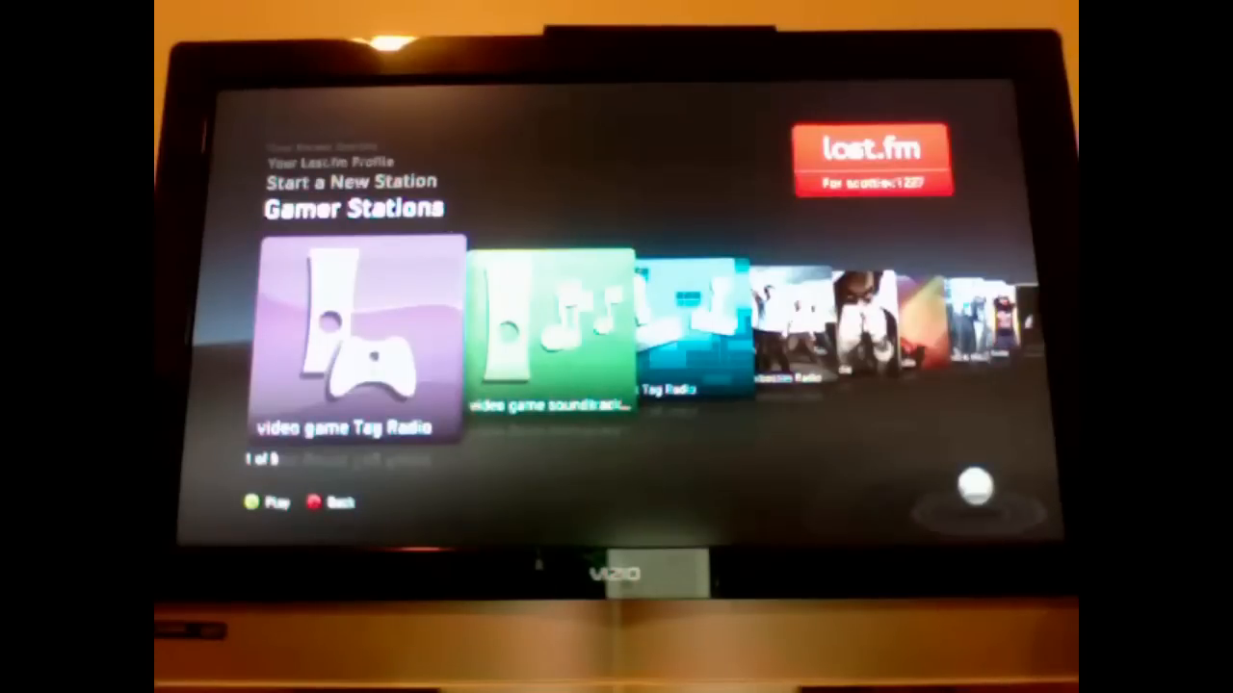
Step: Scroll through the station categories, landing on Your Last.fm Profile with Last.fm Settings
scroll(right, 3)
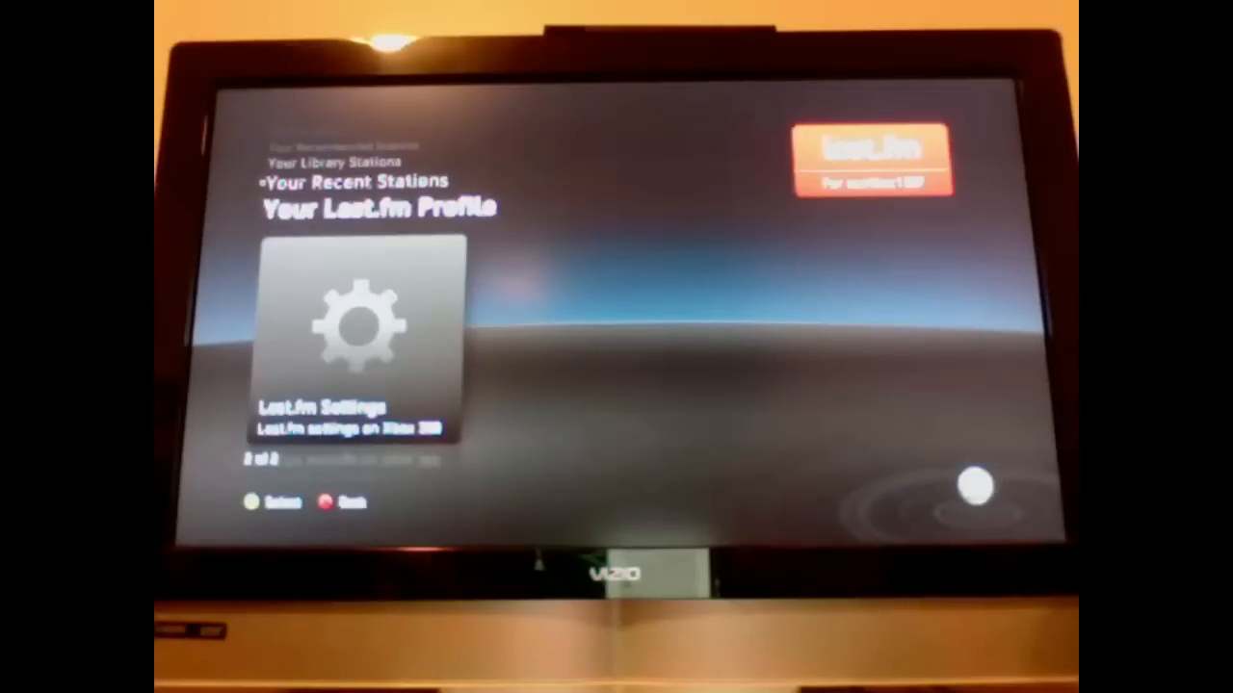
Step: Move up from Your Last.fm Profile to the Your Recent Stations category
key(Up)
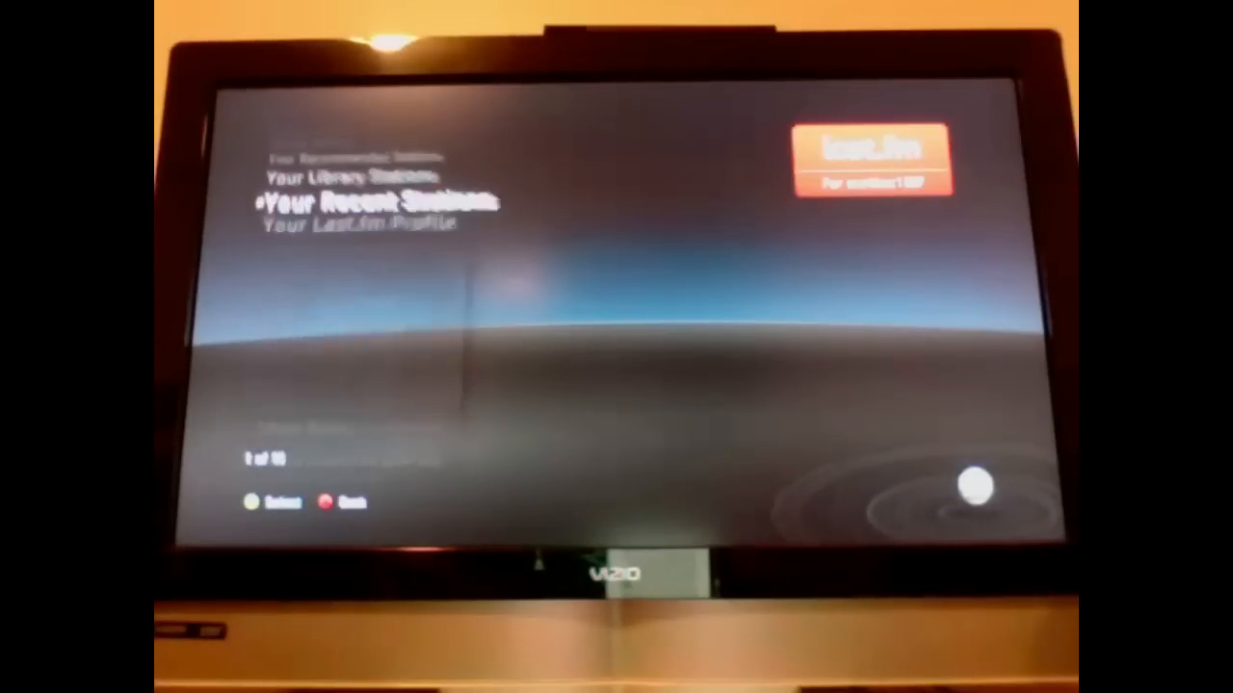